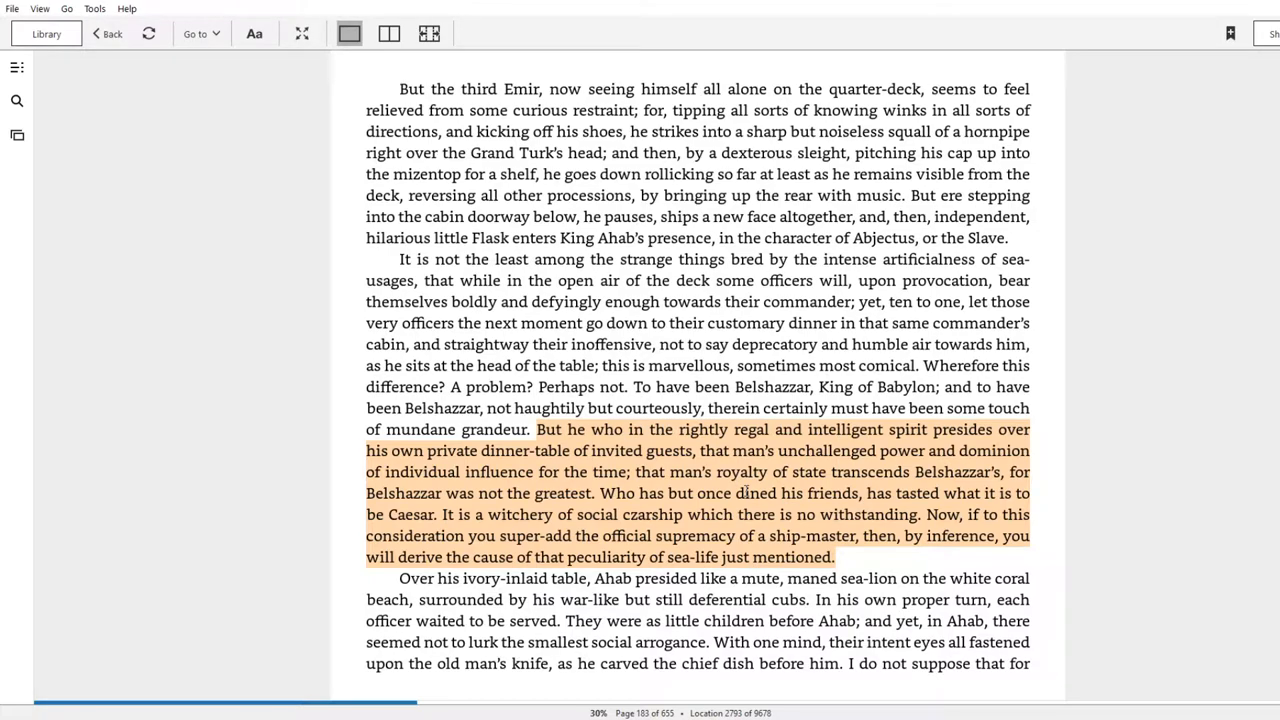
mouse_move(700, 388)
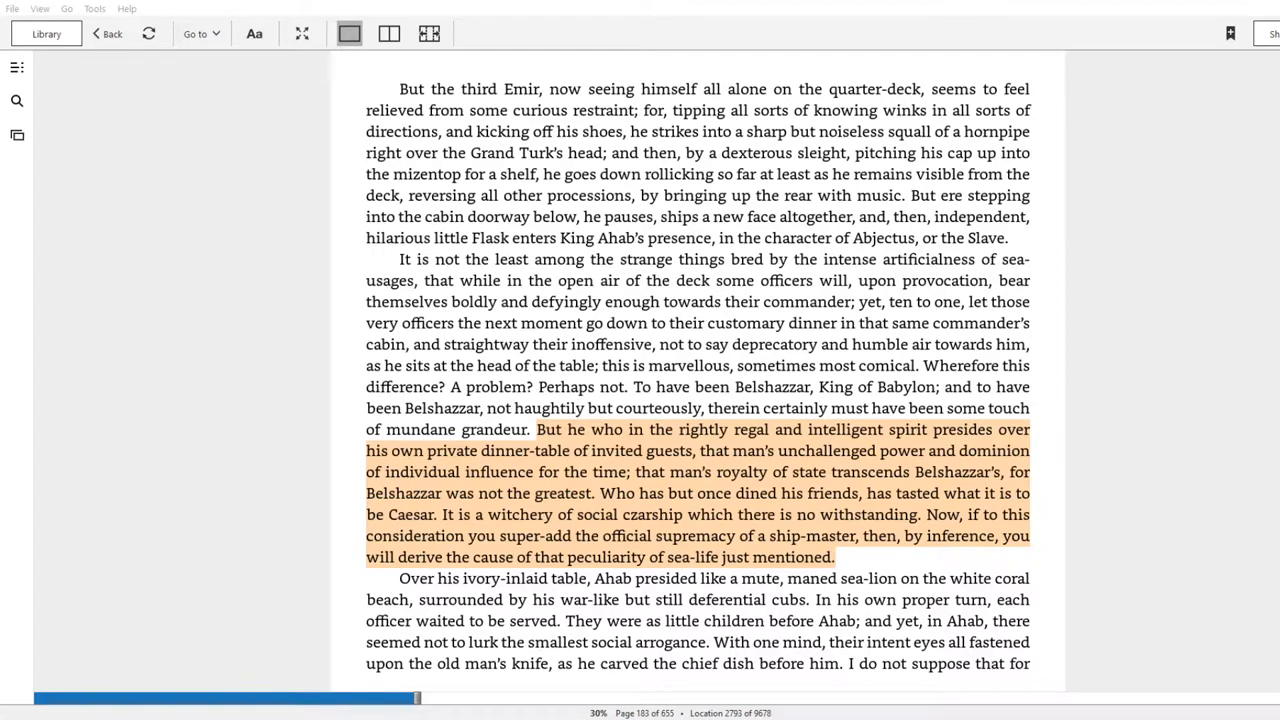
mouse_move(918, 401)
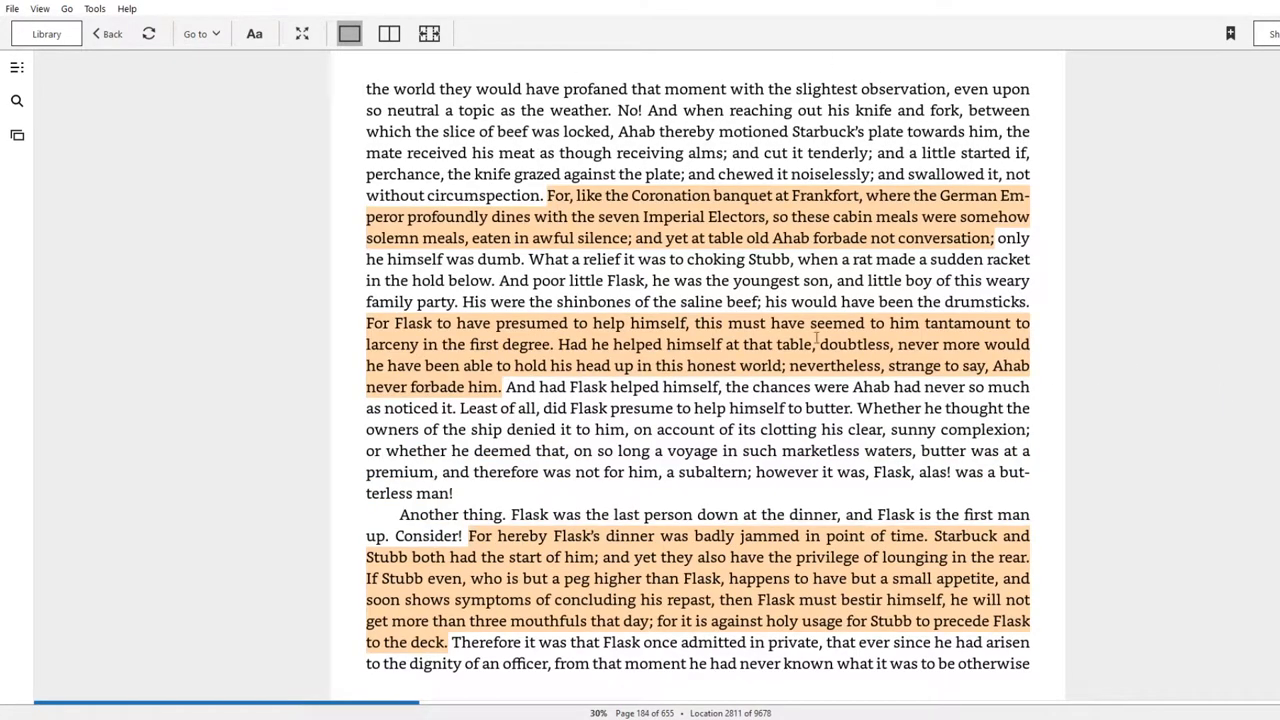
mouse_move(760, 232)
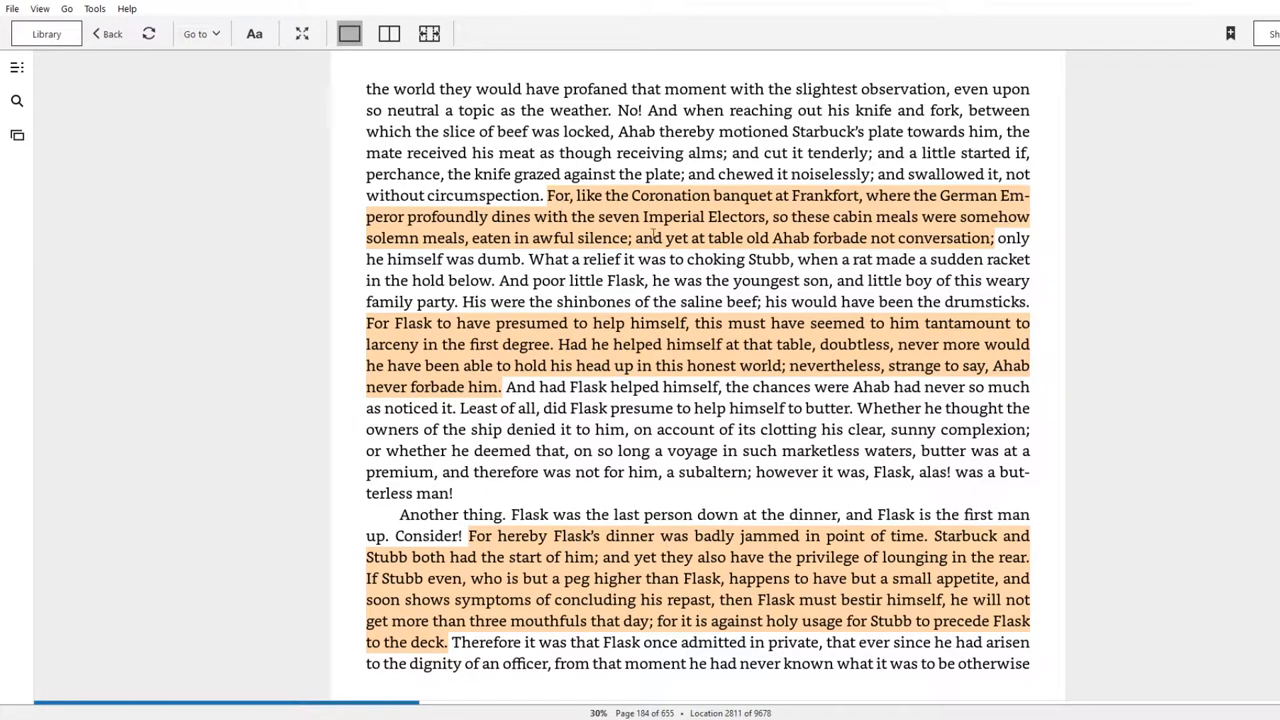
mouse_move(653, 233)
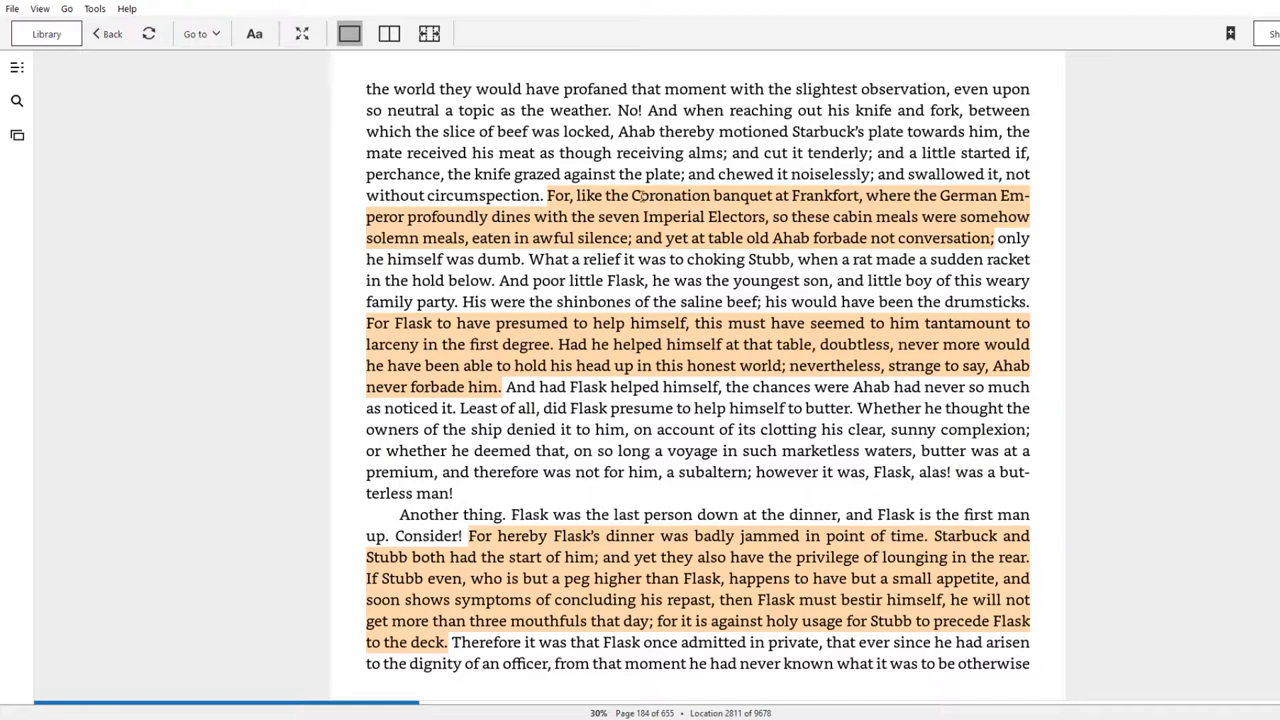
mouse_move(750, 174)
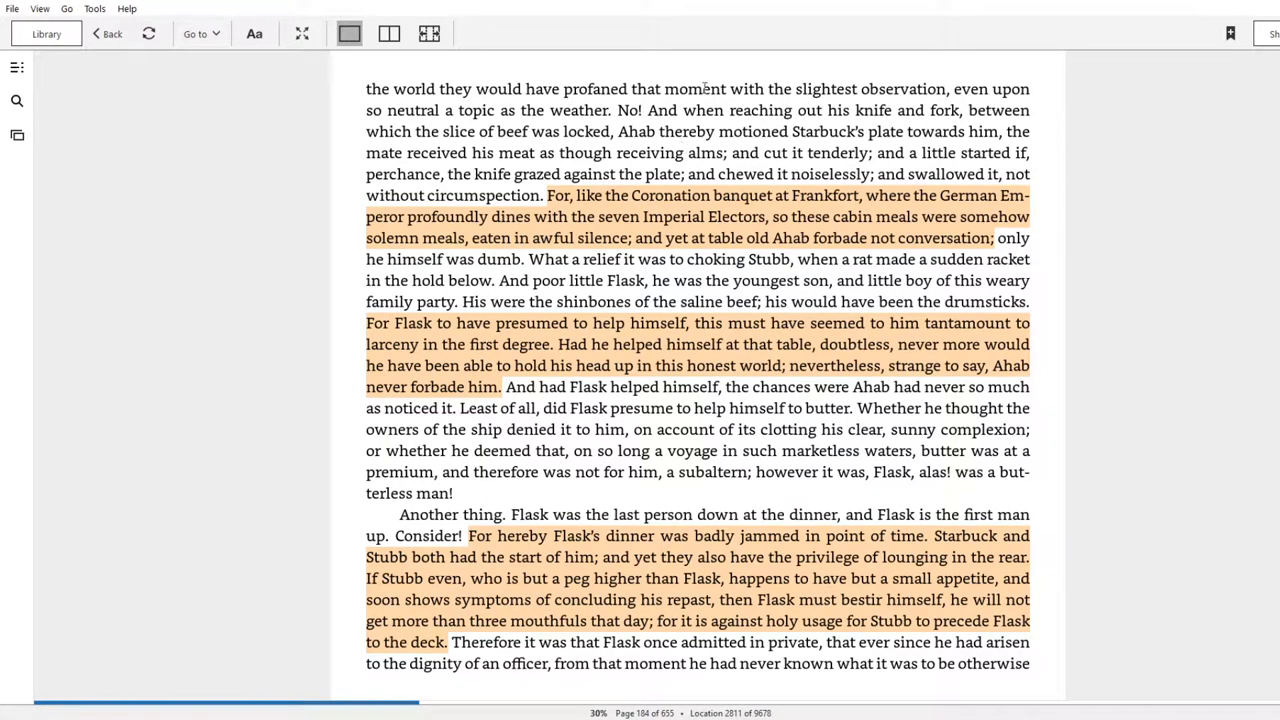
mouse_move(628, 160)
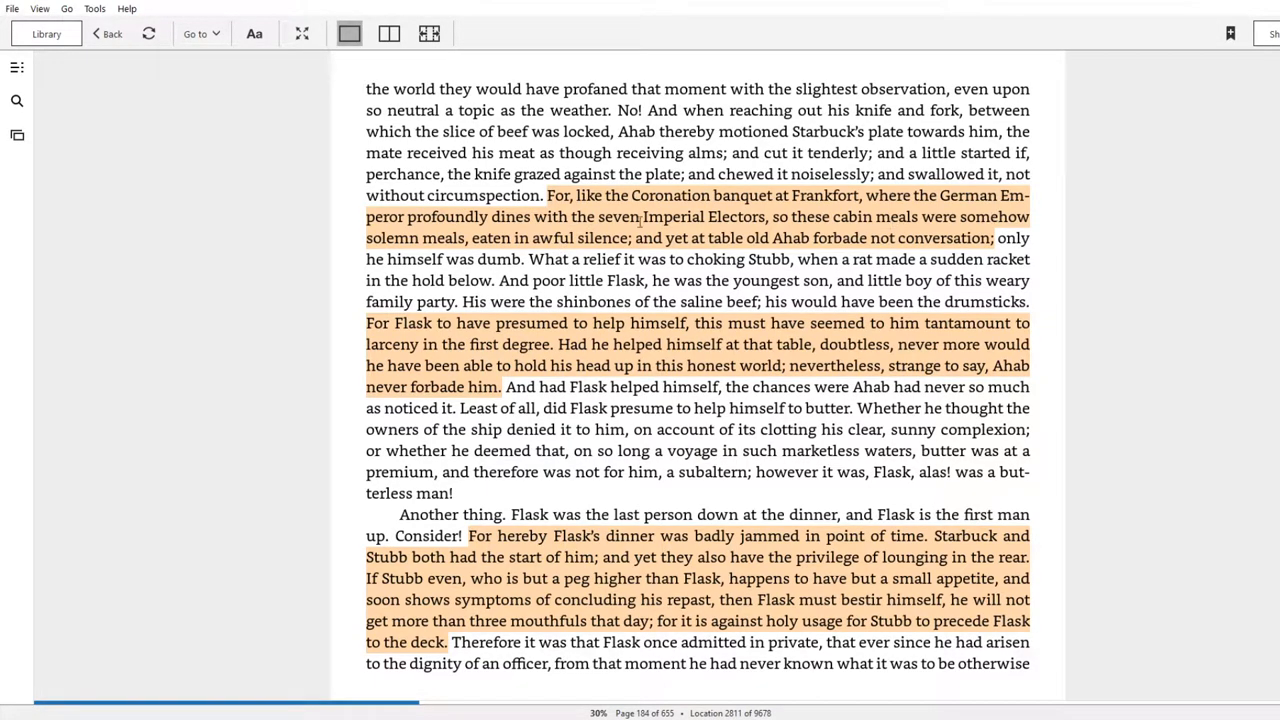
mouse_move(612, 240)
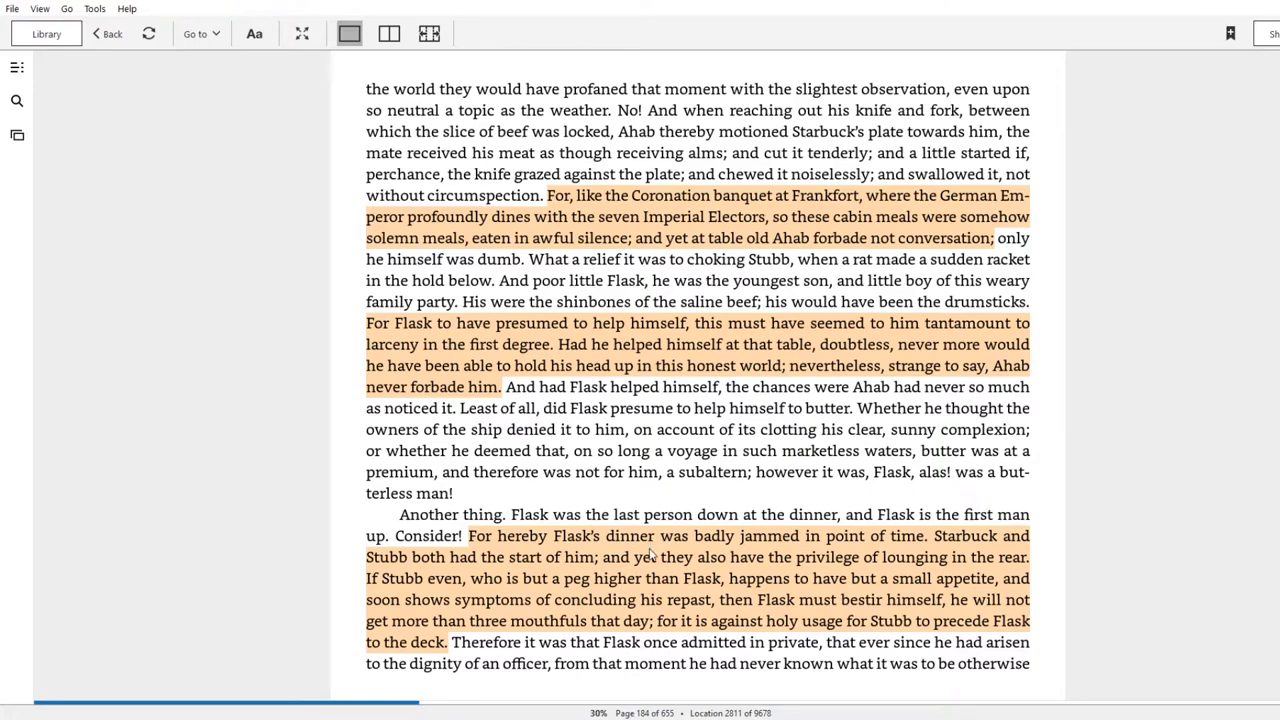
mouse_move(667, 562)
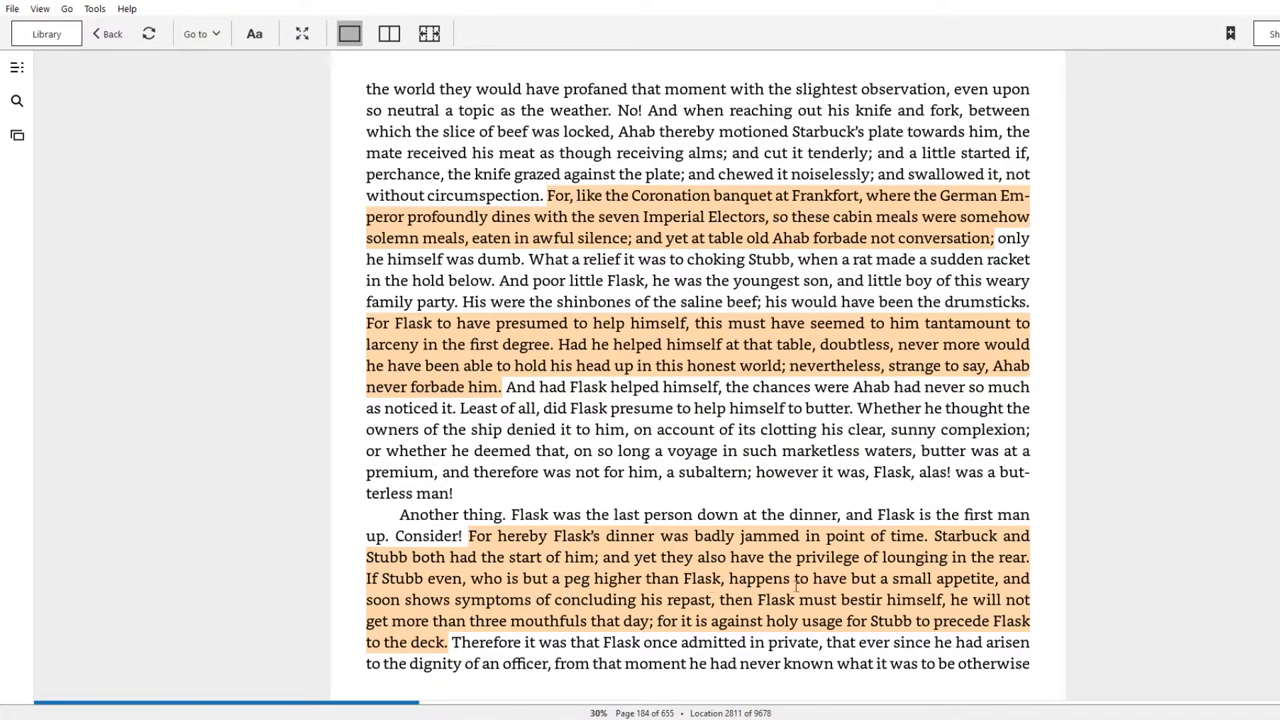
mouse_move(490, 595)
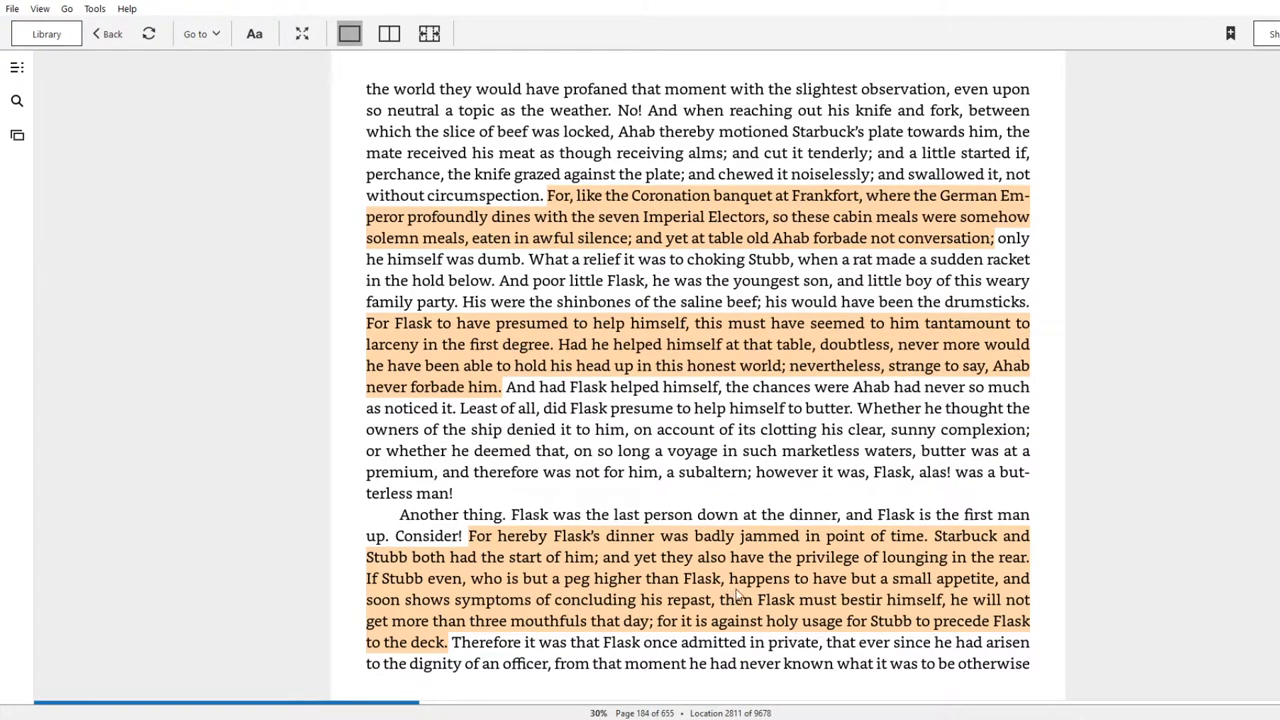
mouse_move(897, 607)
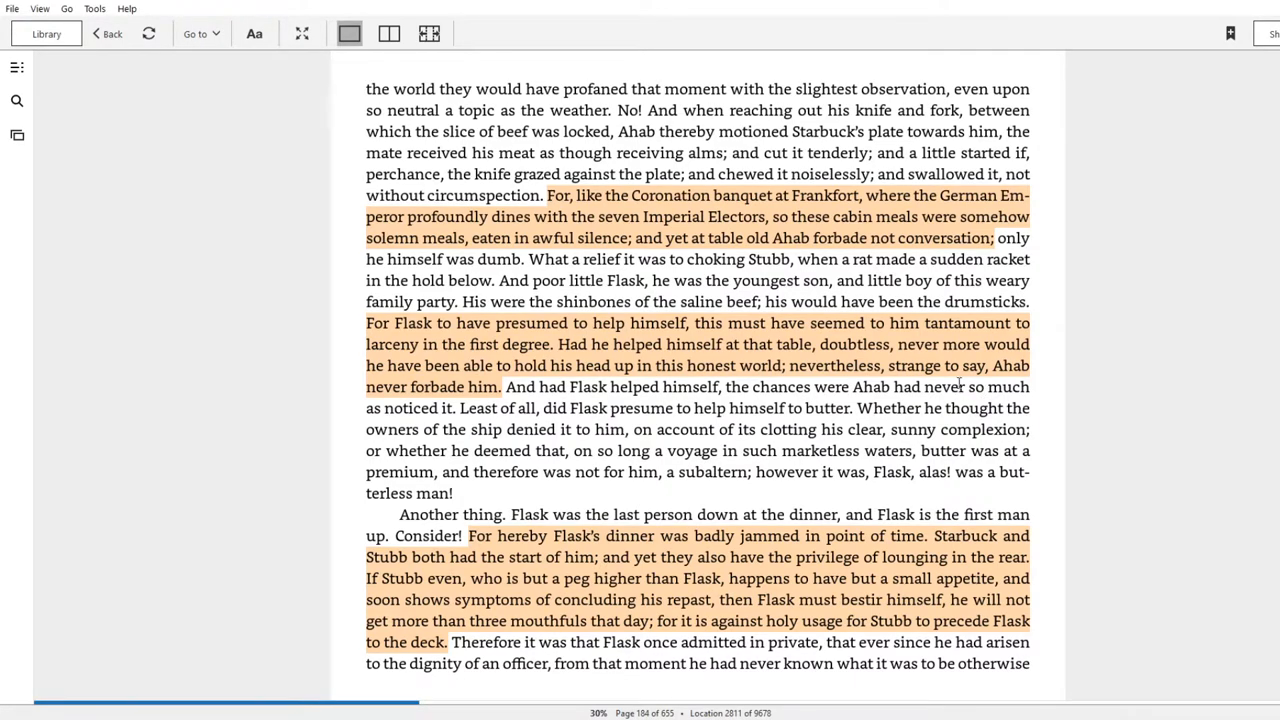
mouse_move(1233, 470)
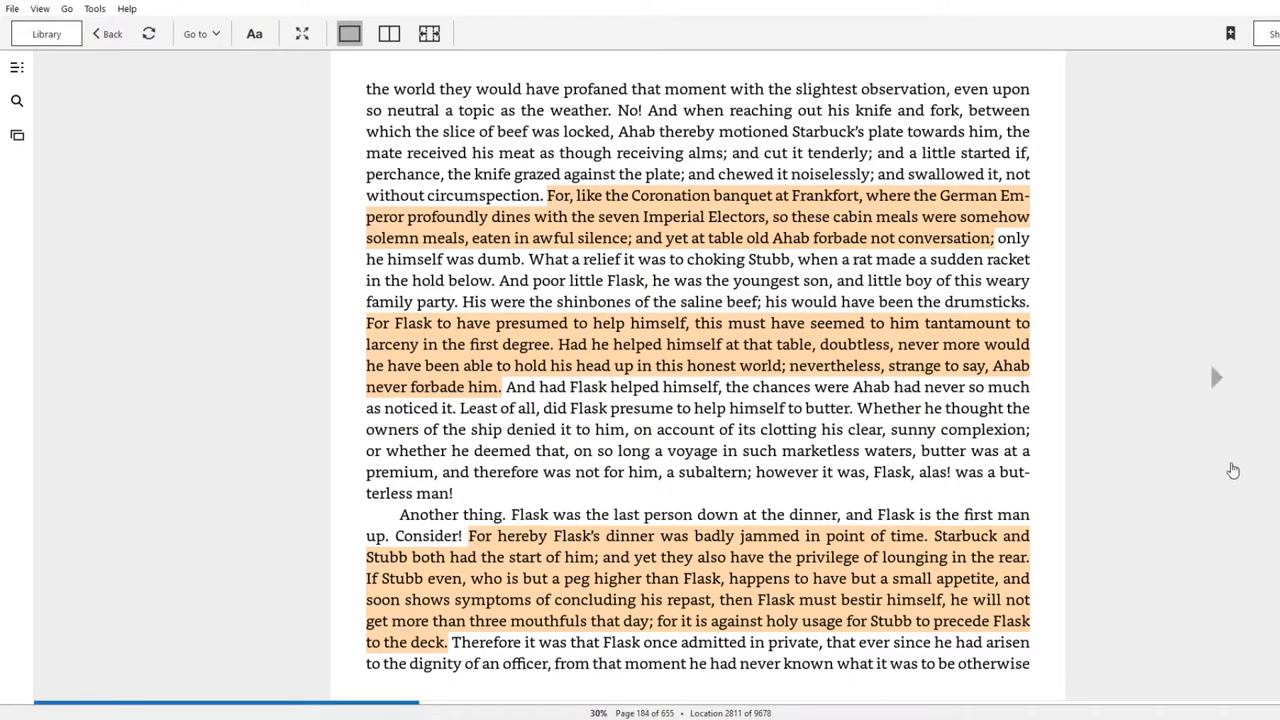
mouse_move(1227, 459)
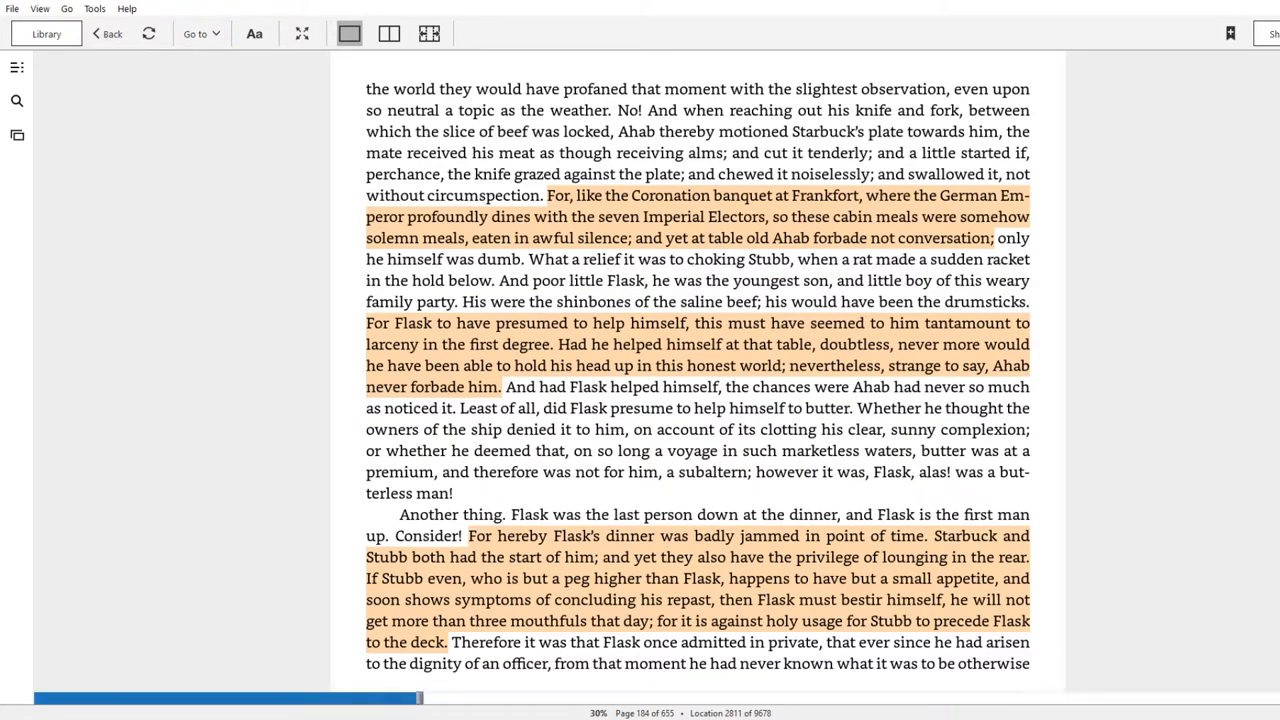
Turn Moby-Dick forward from page 184 to page 185.
click(1216, 377)
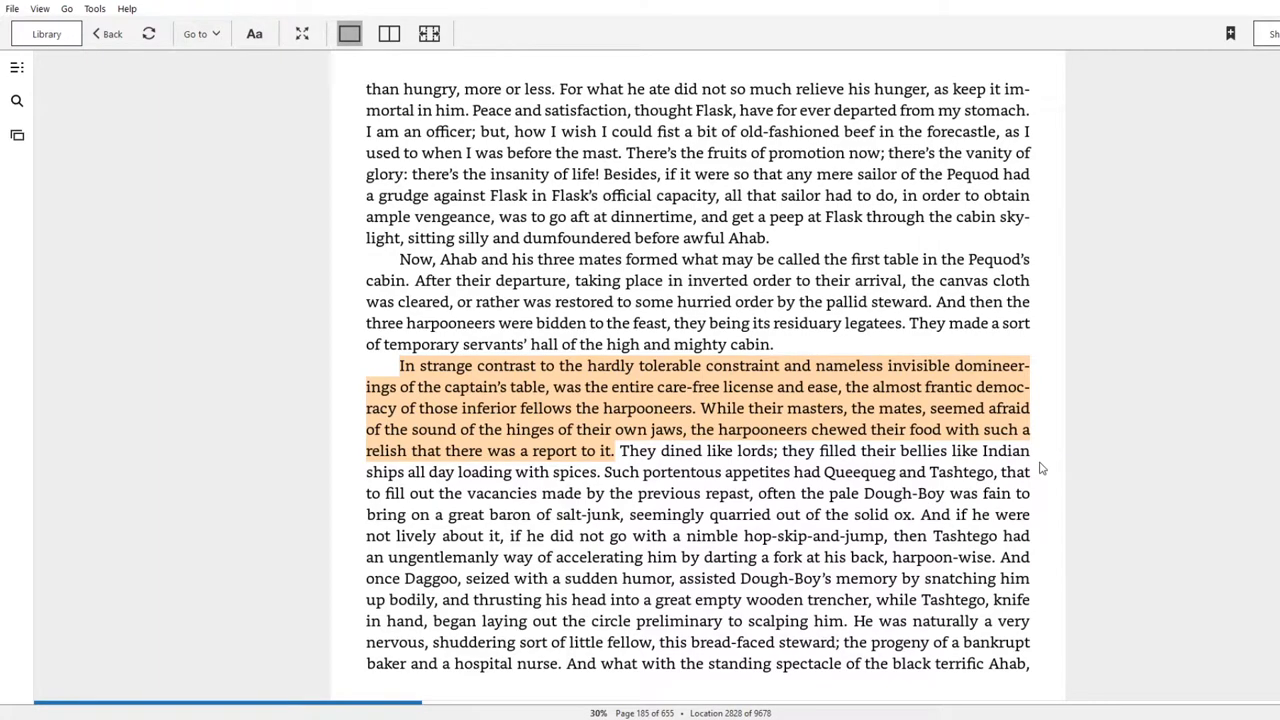
mouse_move(445, 381)
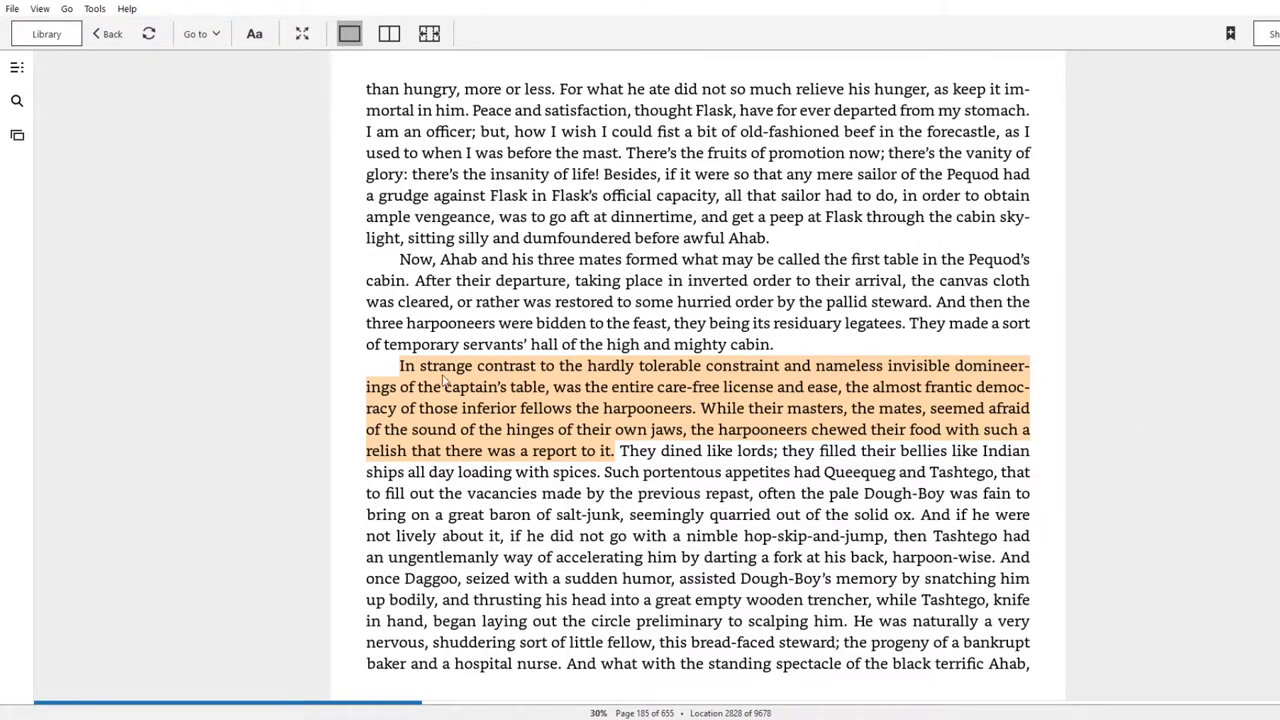
mouse_move(578, 375)
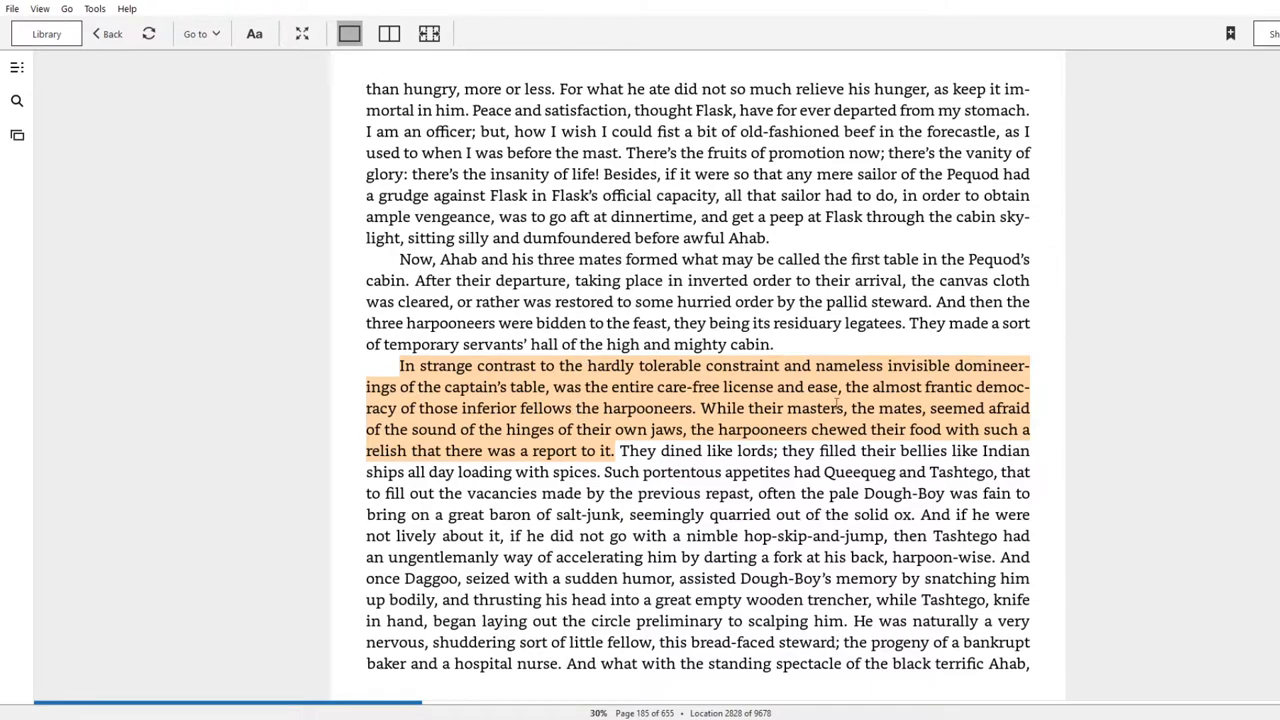
mouse_move(905, 318)
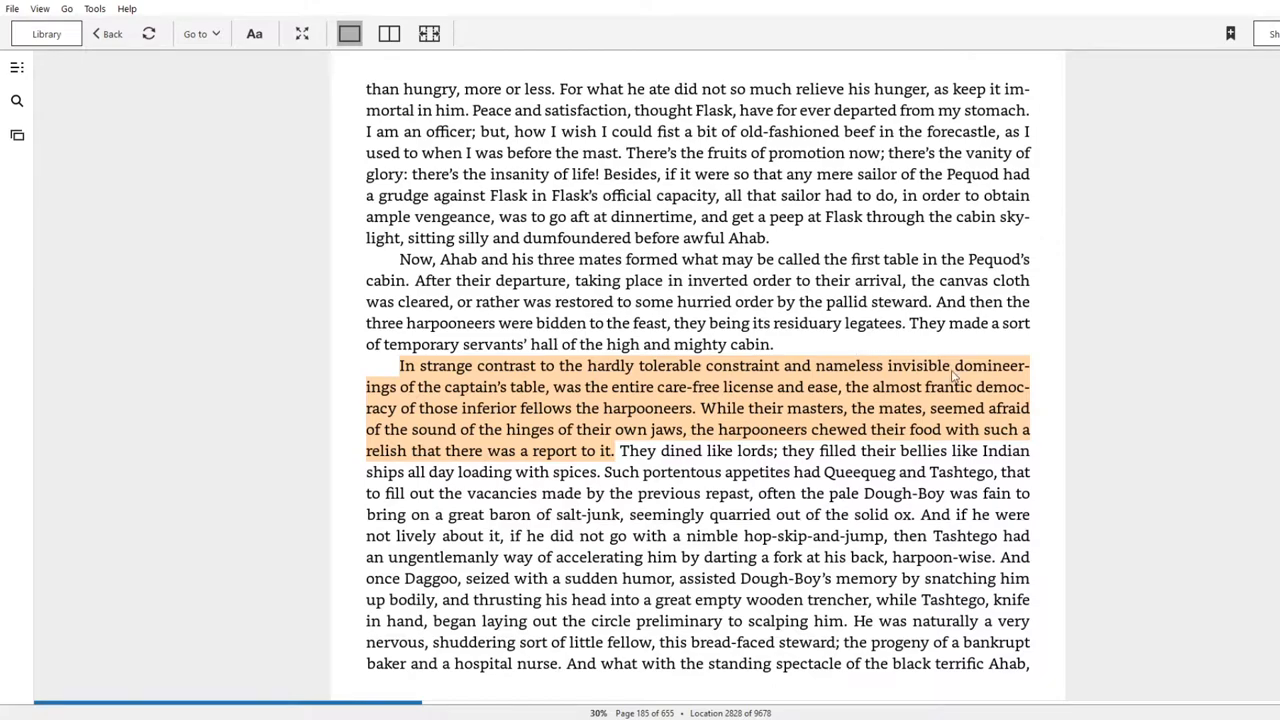
mouse_move(1035, 385)
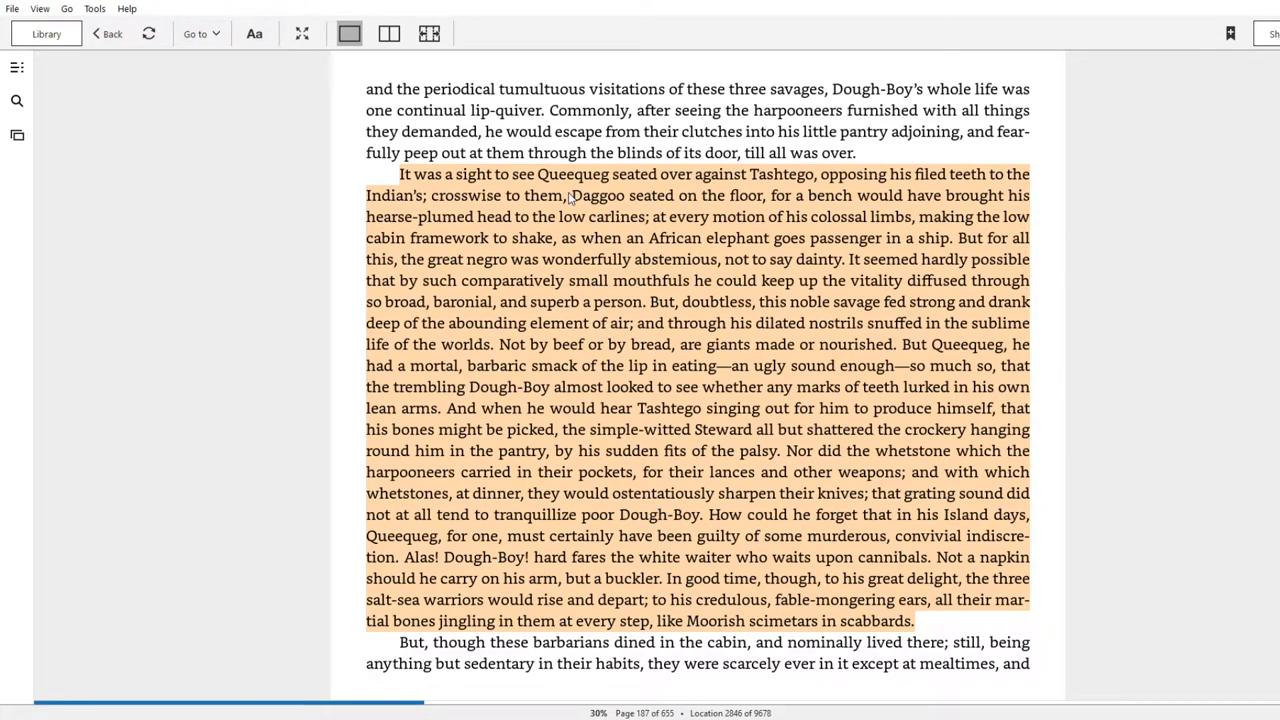
double_click(677, 259)
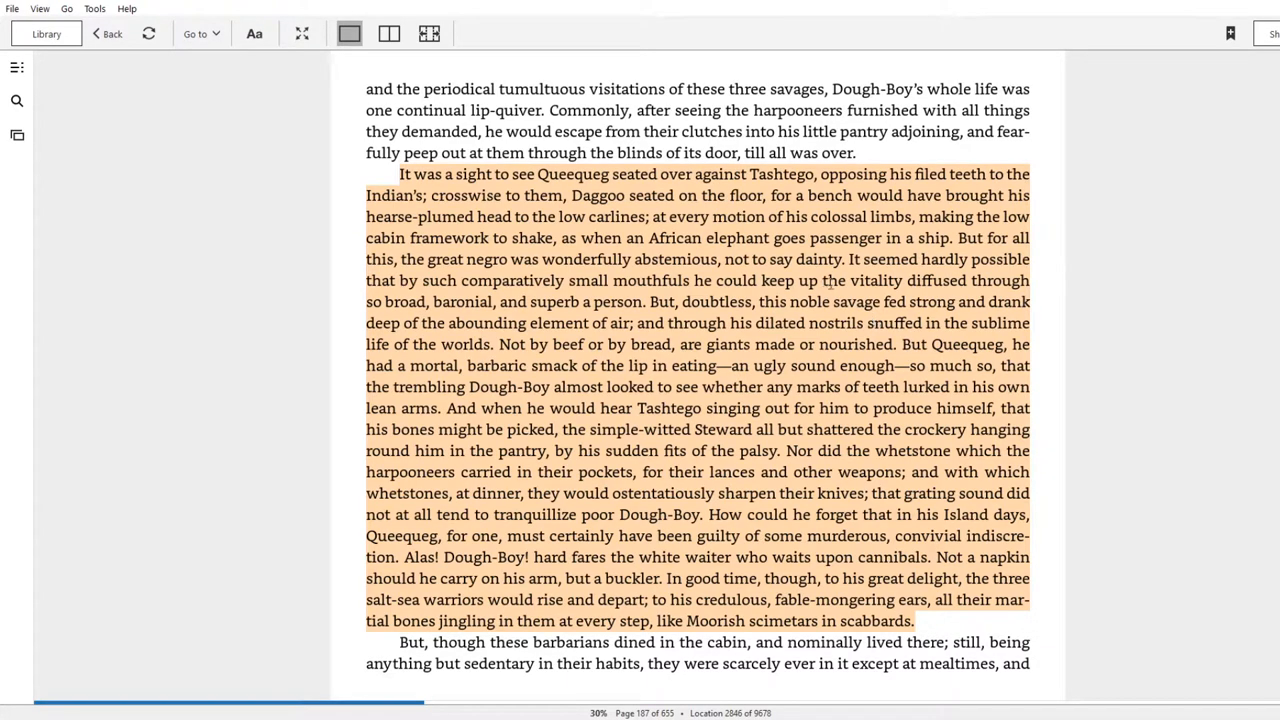
mouse_move(478, 338)
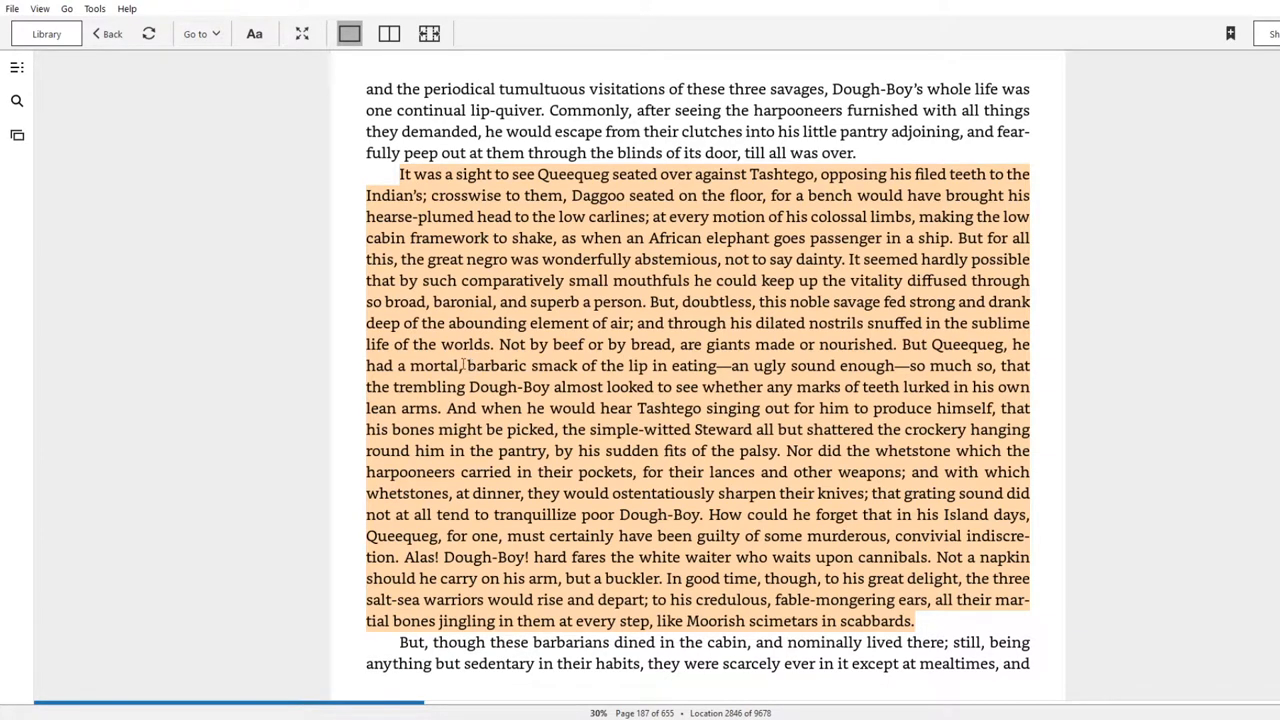
mouse_move(866, 372)
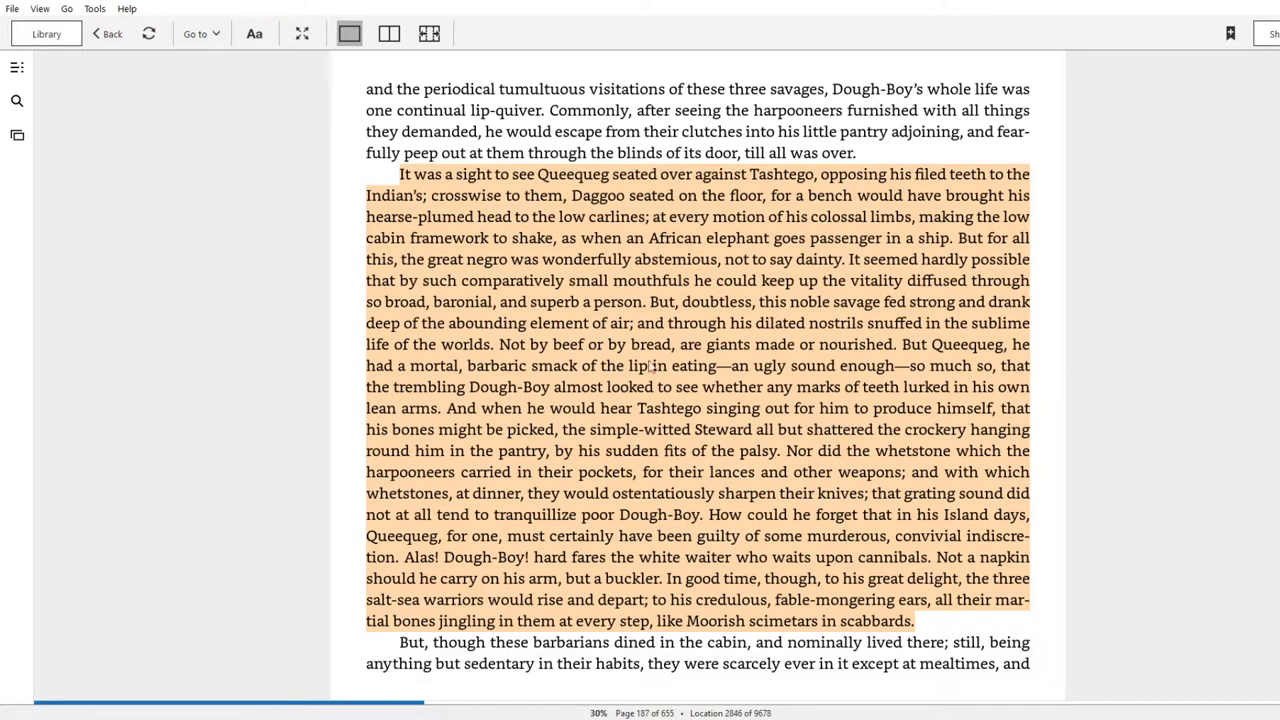
mouse_move(905, 400)
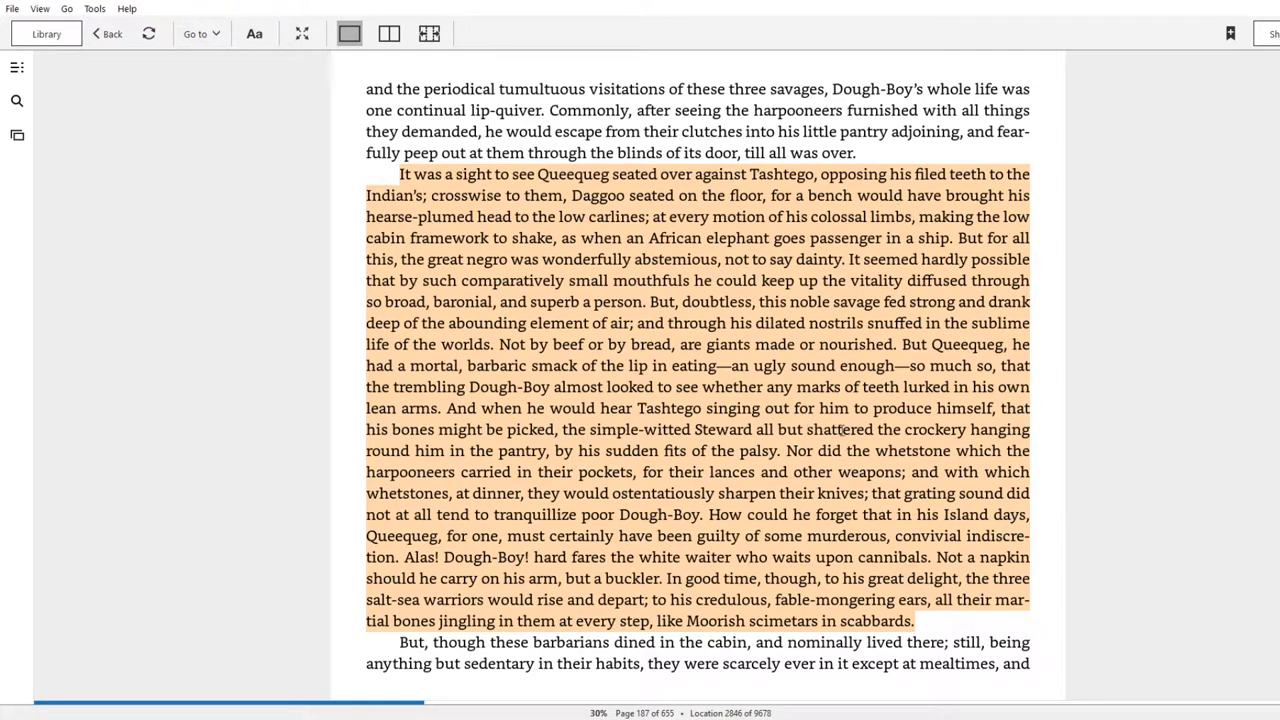
mouse_move(550, 458)
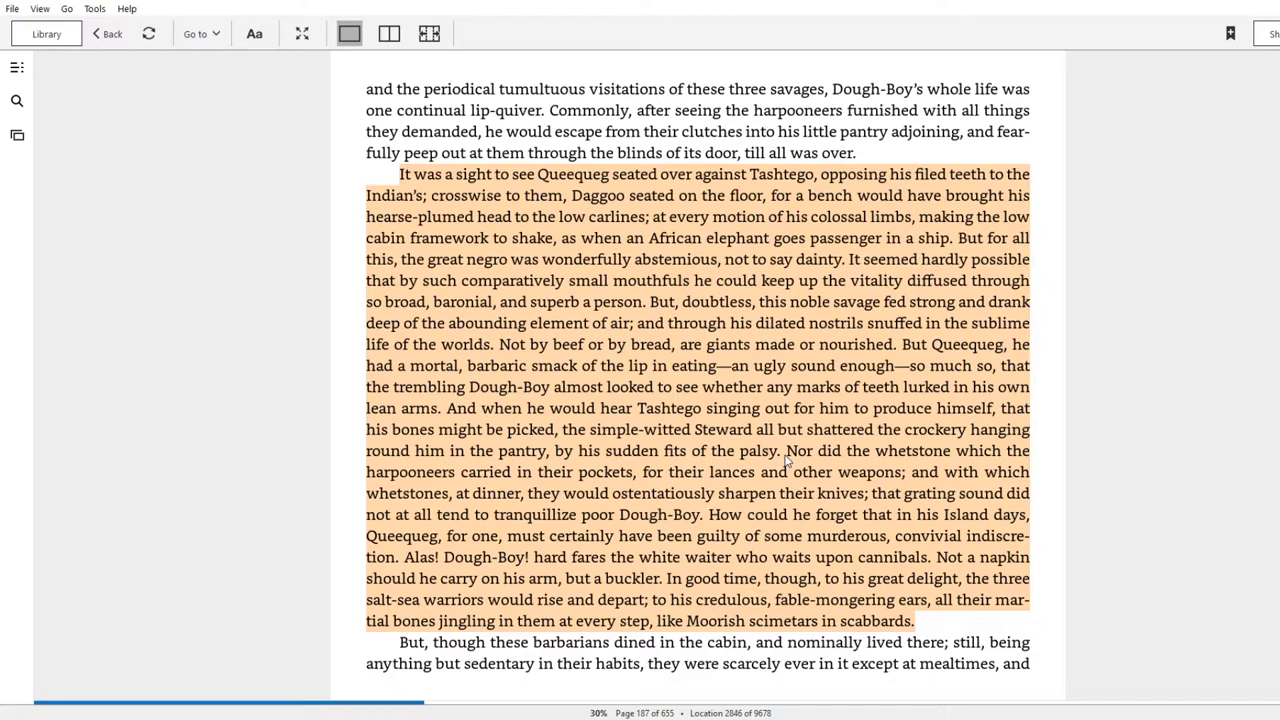
mouse_move(822, 477)
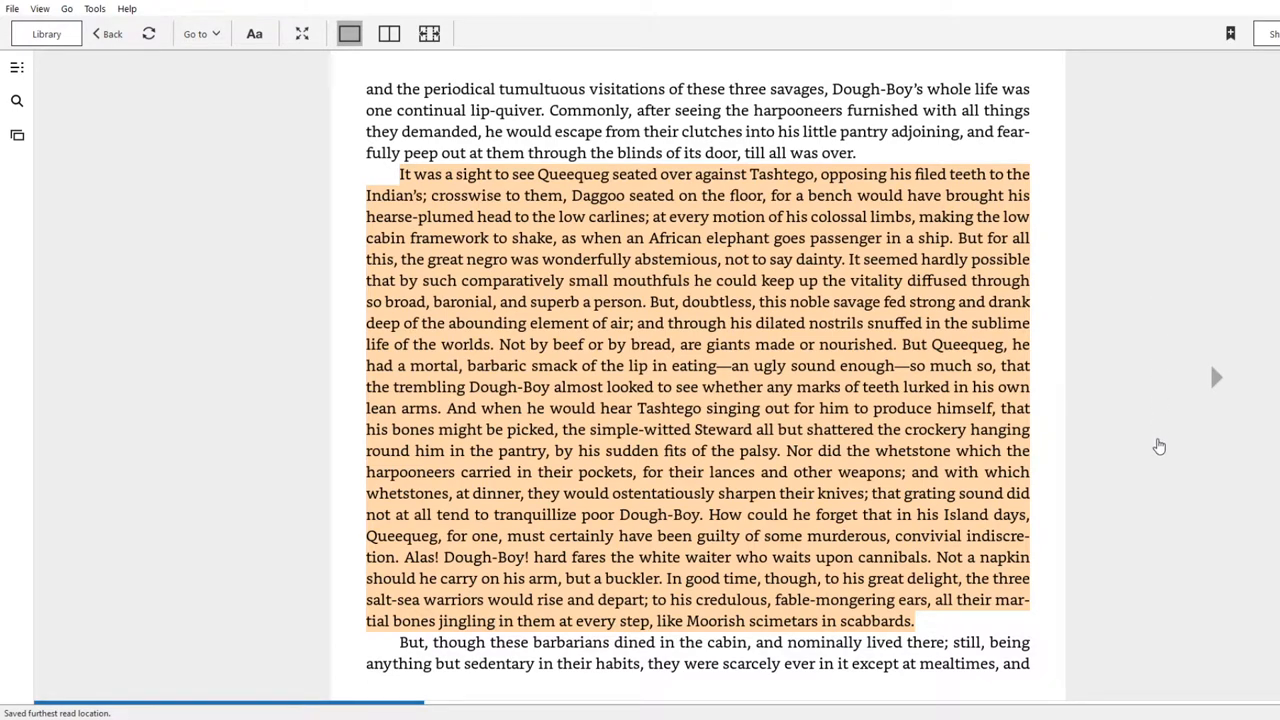
mouse_move(1170, 424)
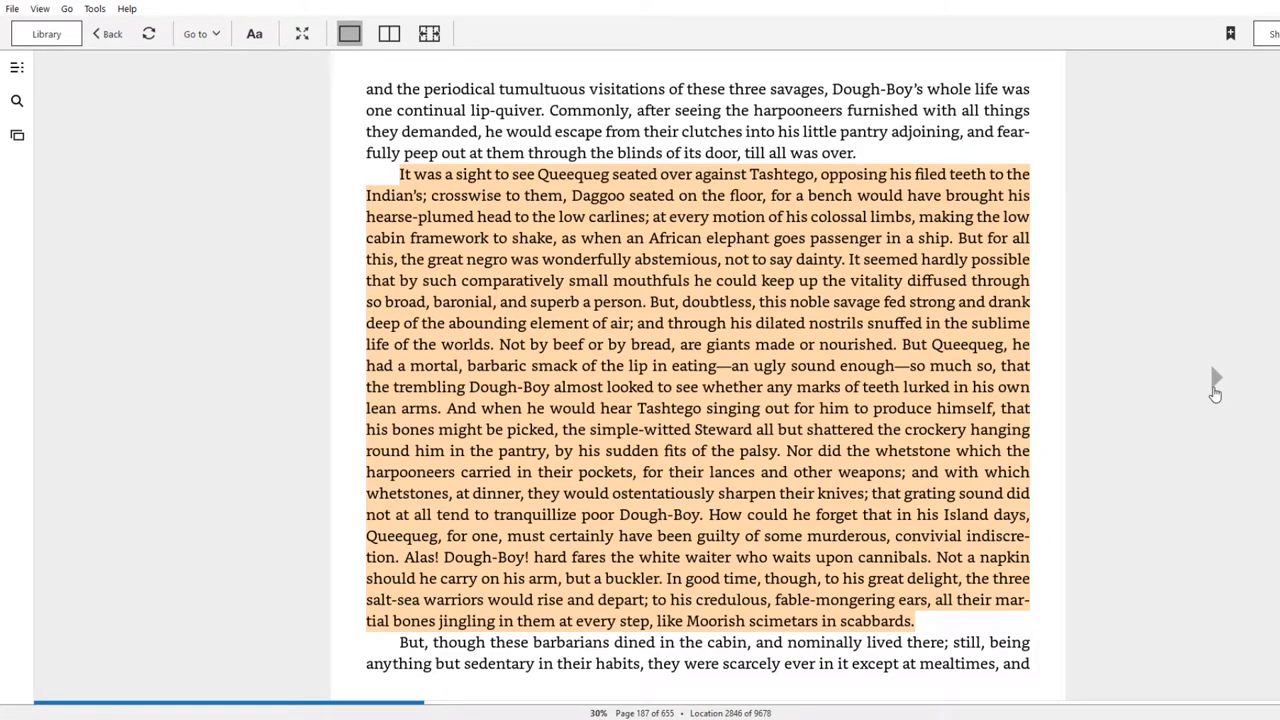
mouse_move(825, 405)
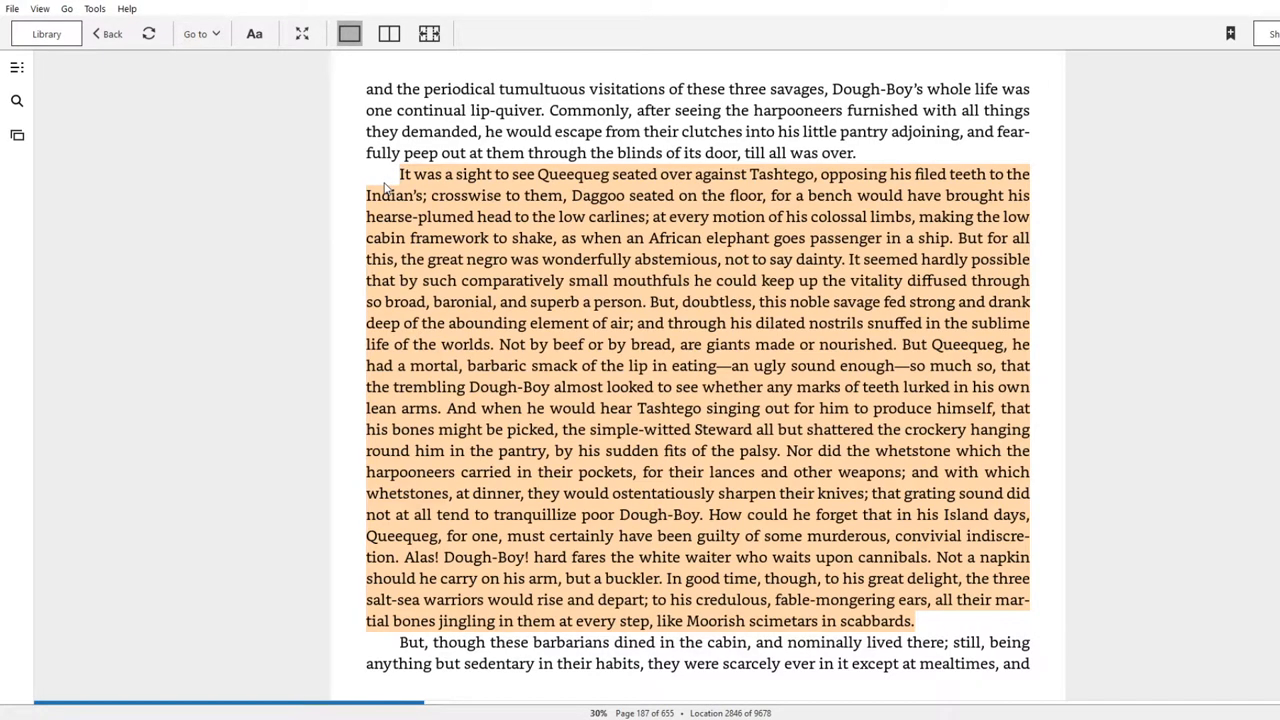
mouse_move(955, 620)
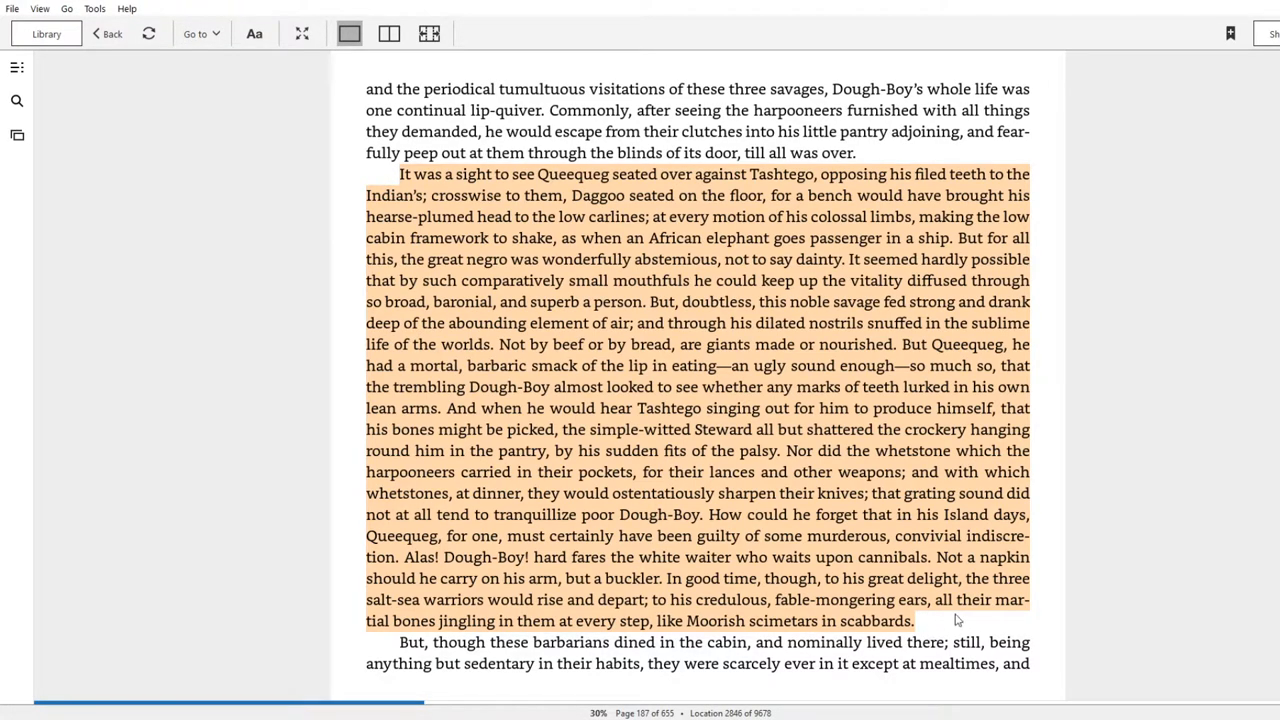
mouse_move(1043, 413)
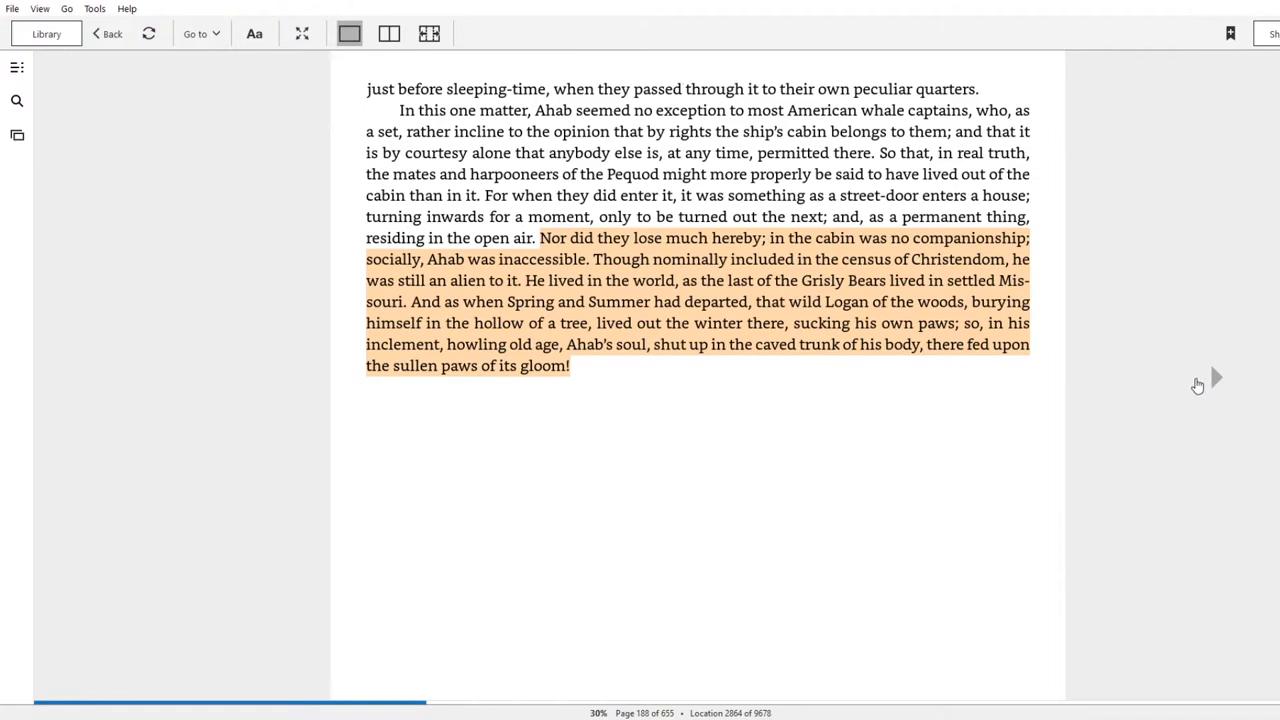
mouse_move(625, 341)
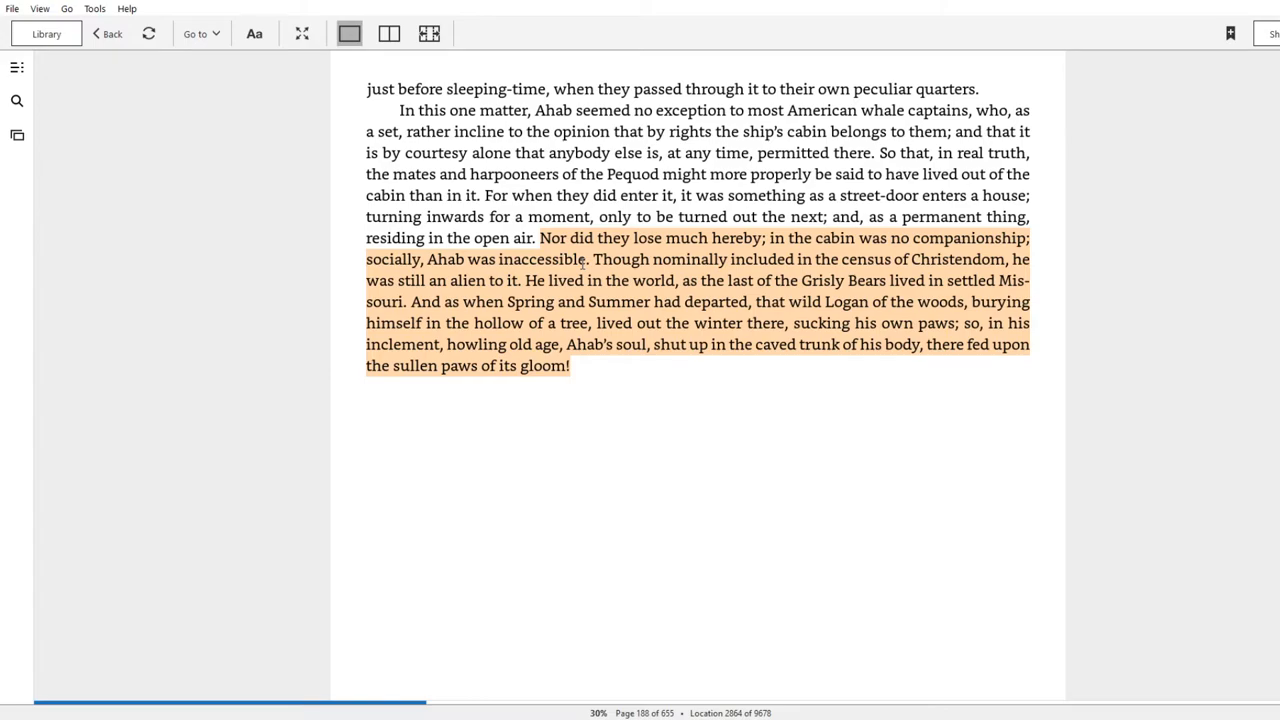
mouse_move(727, 267)
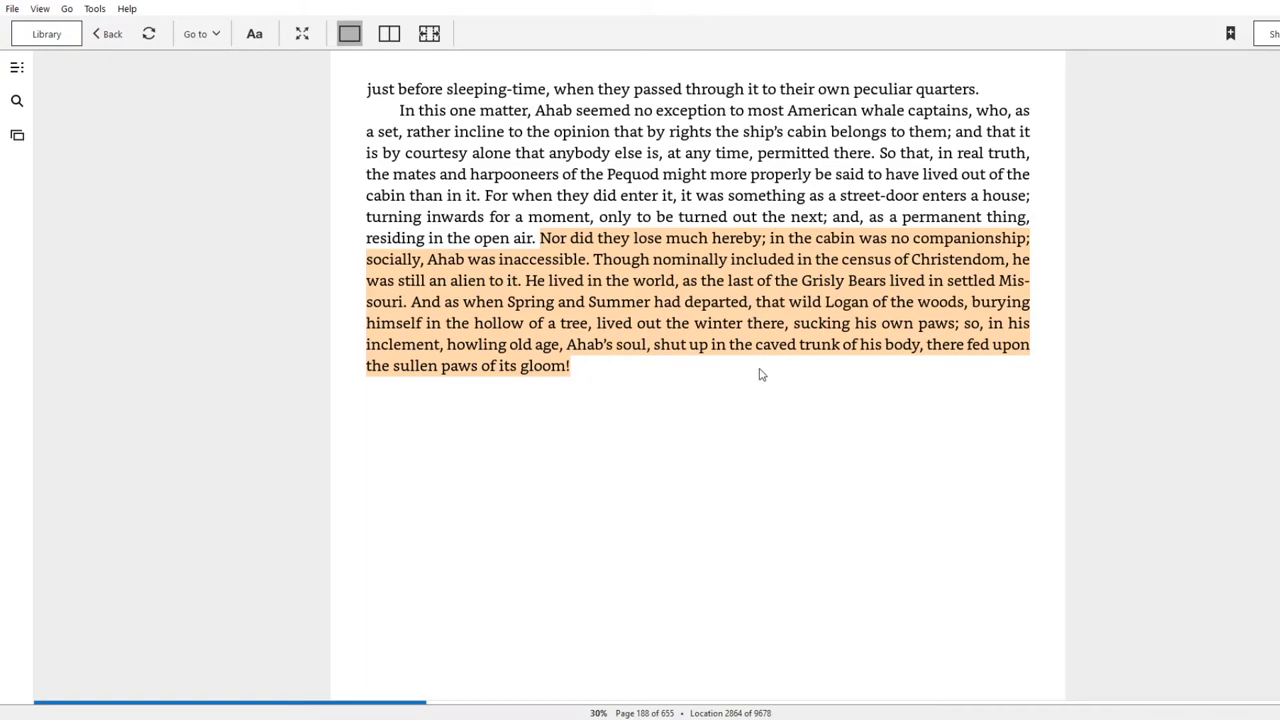
mouse_move(884, 370)
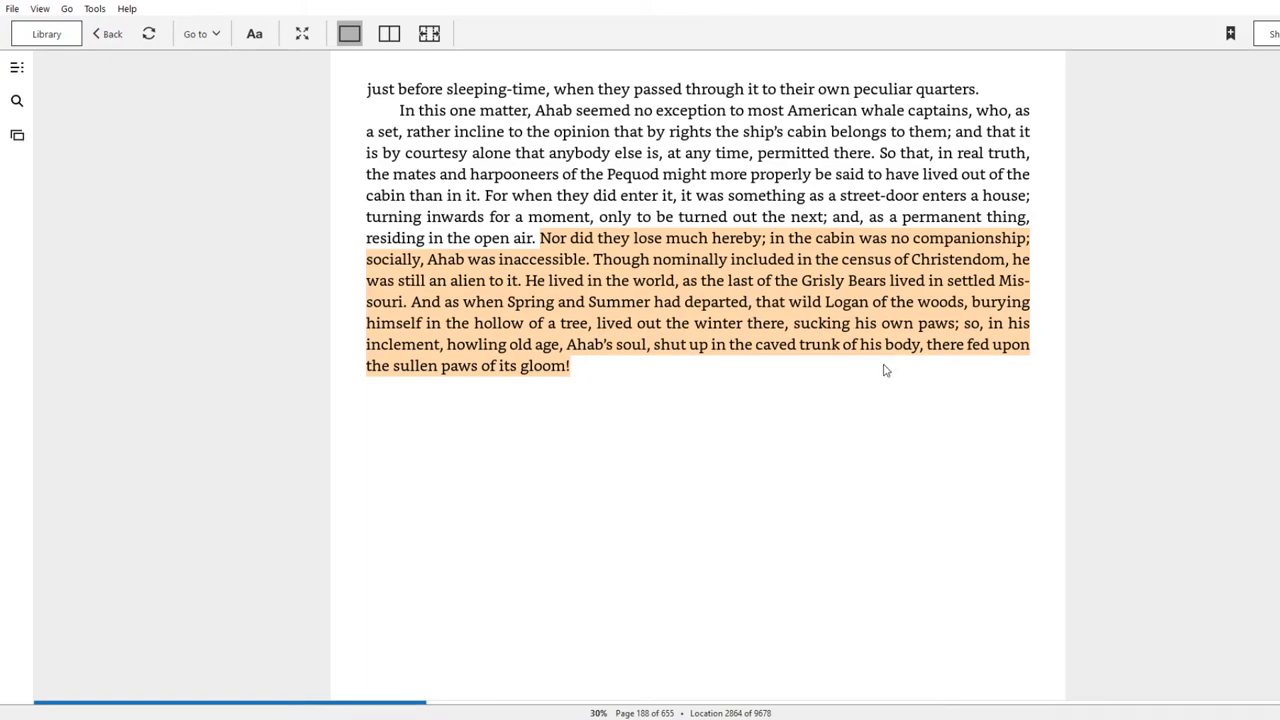
mouse_move(610, 379)
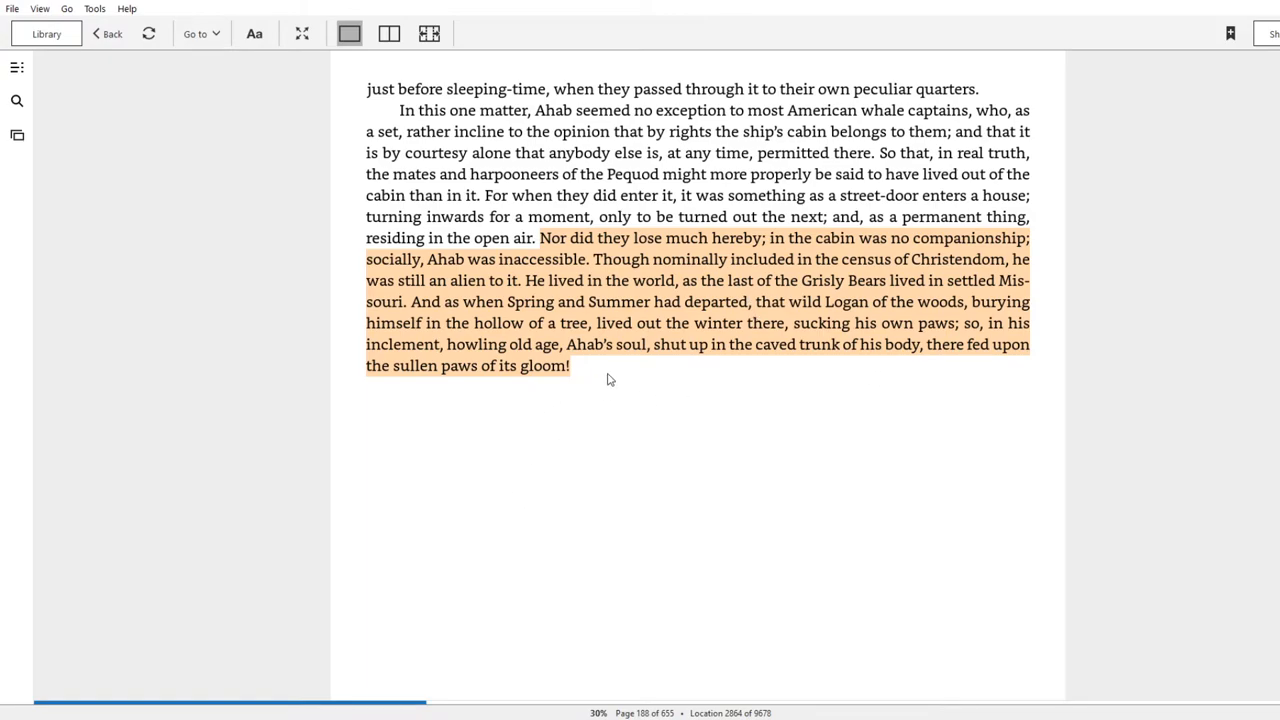
mouse_move(622, 373)
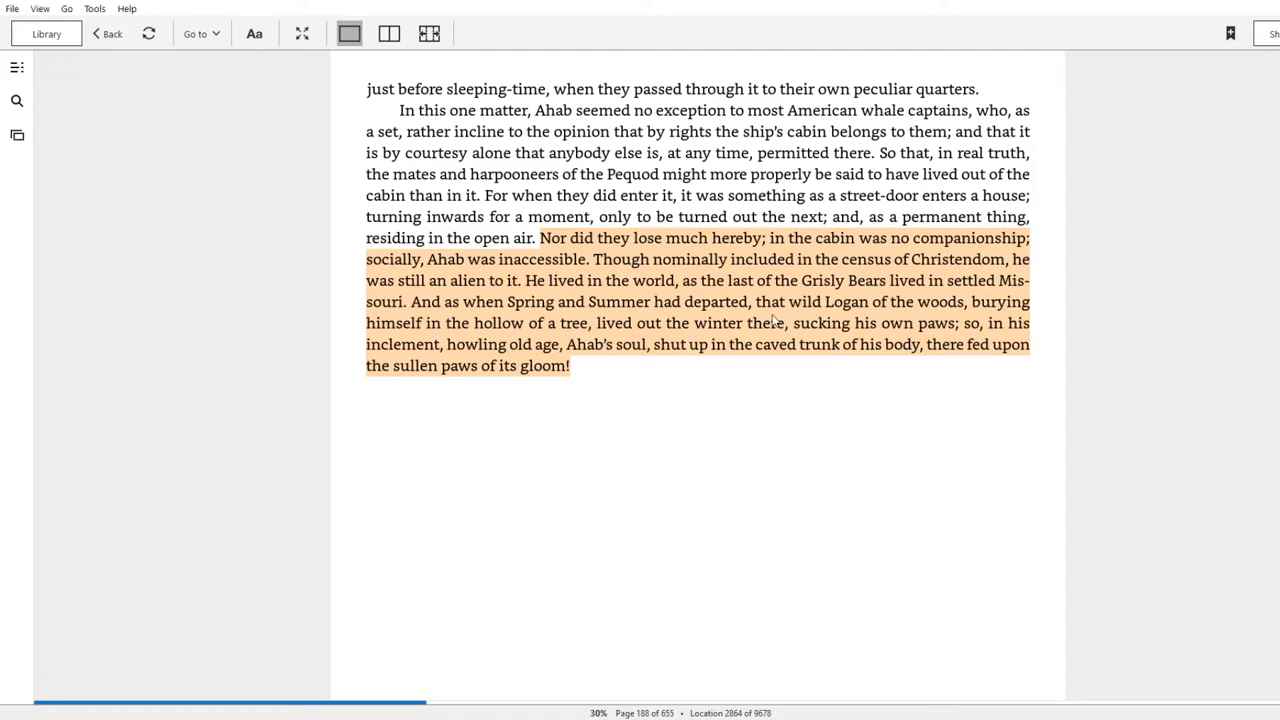
mouse_move(640, 385)
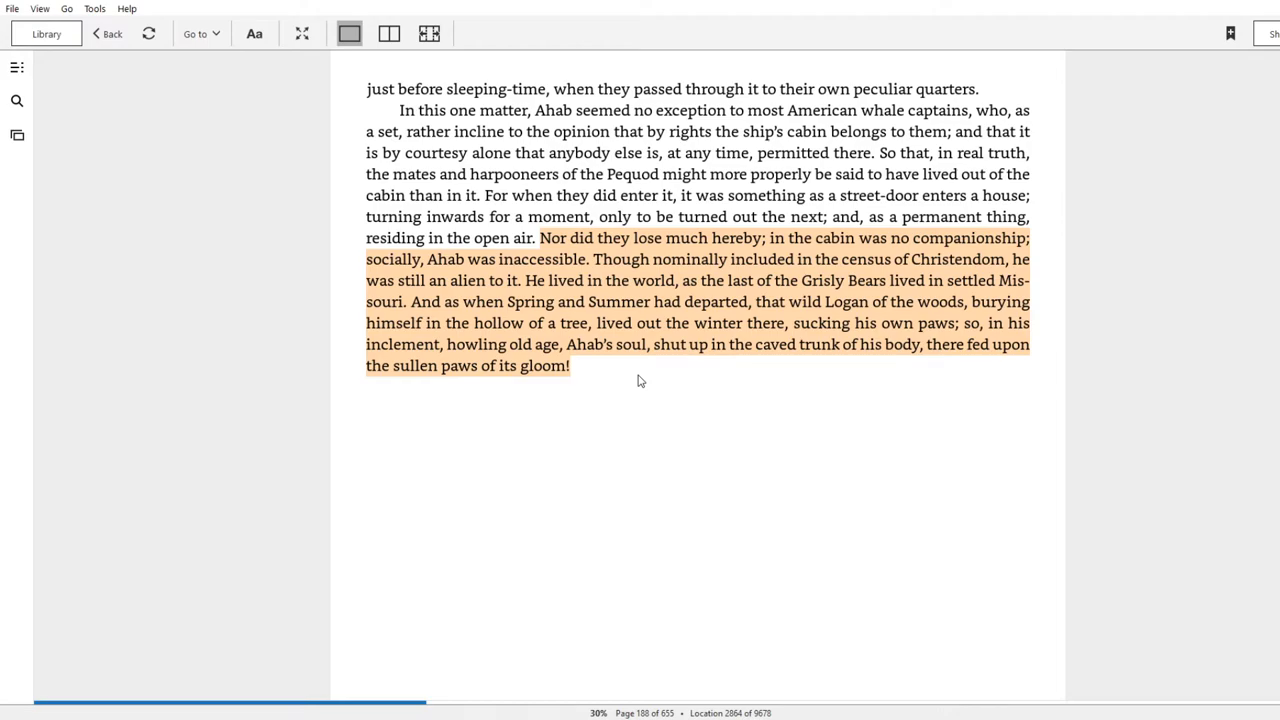
mouse_move(635, 238)
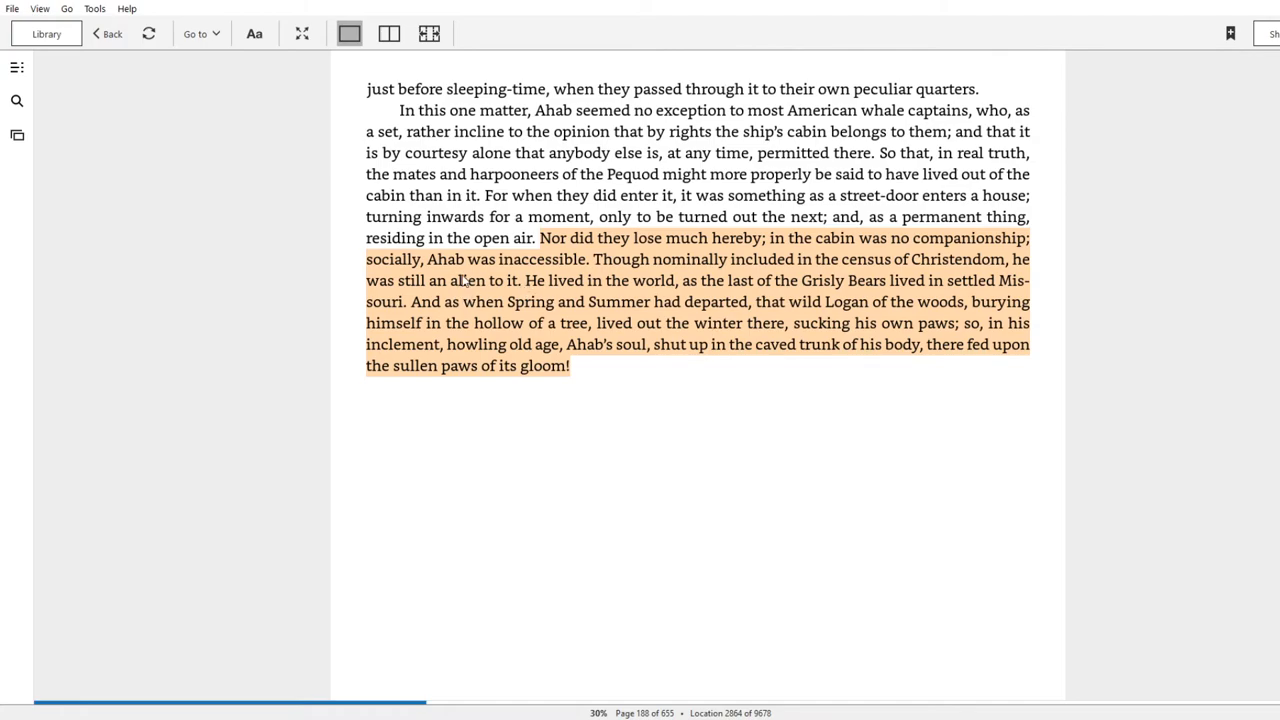
mouse_move(938, 282)
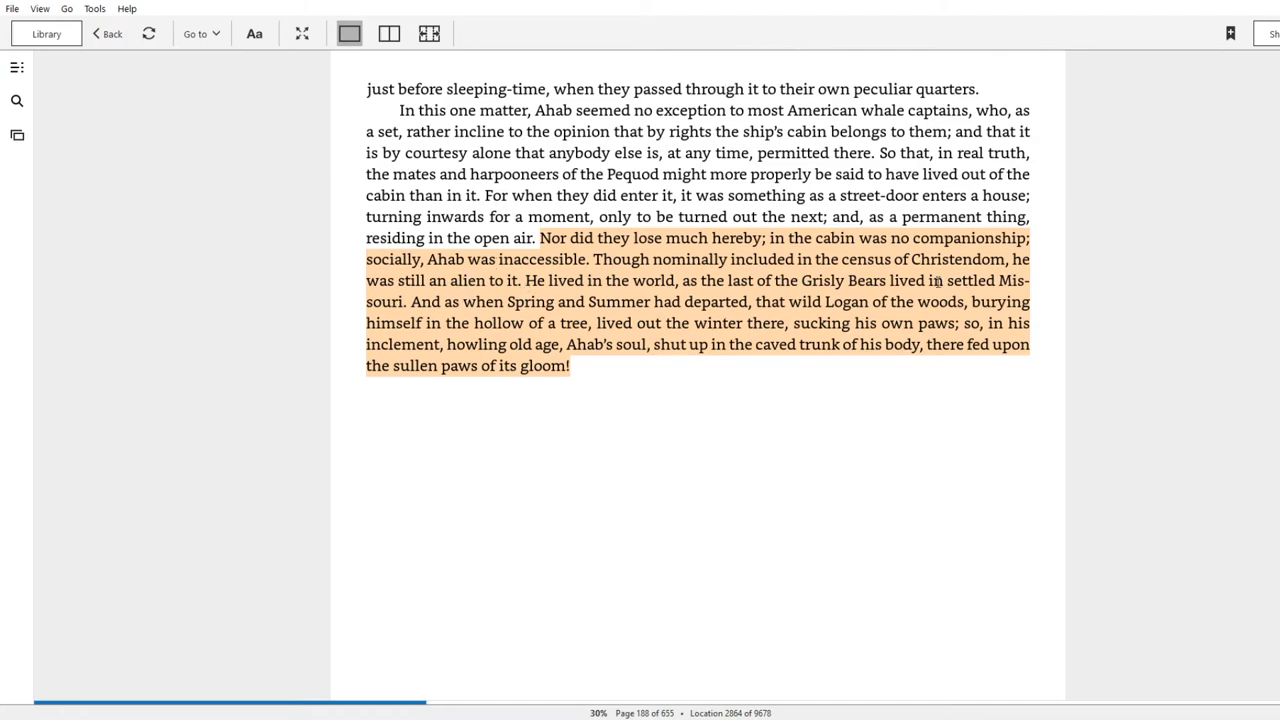